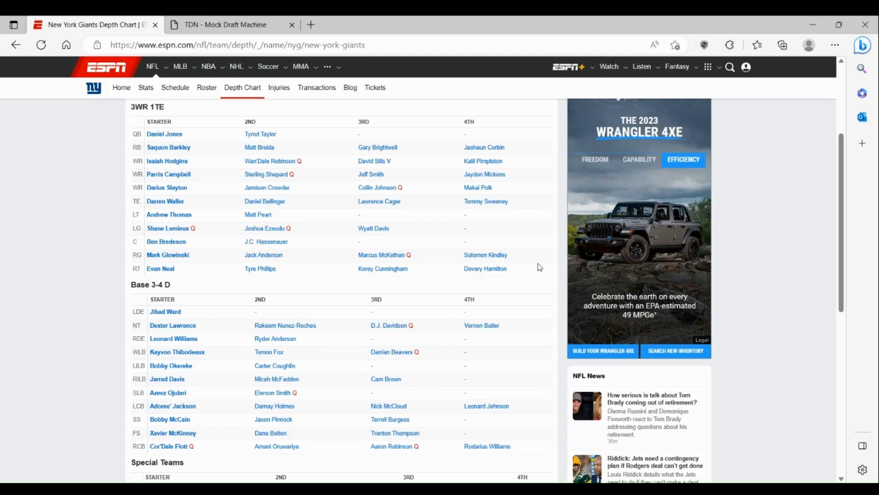
mouse_move(259, 147)
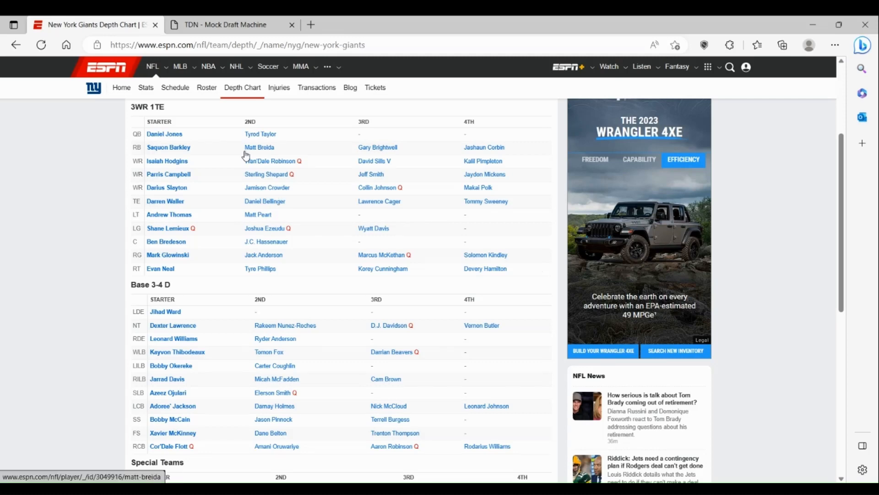
mouse_move(246, 155)
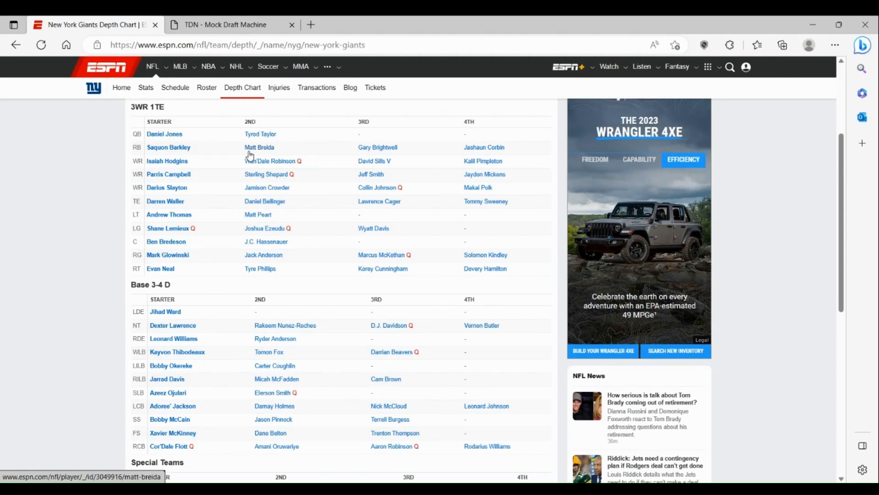
mouse_move(202, 140)
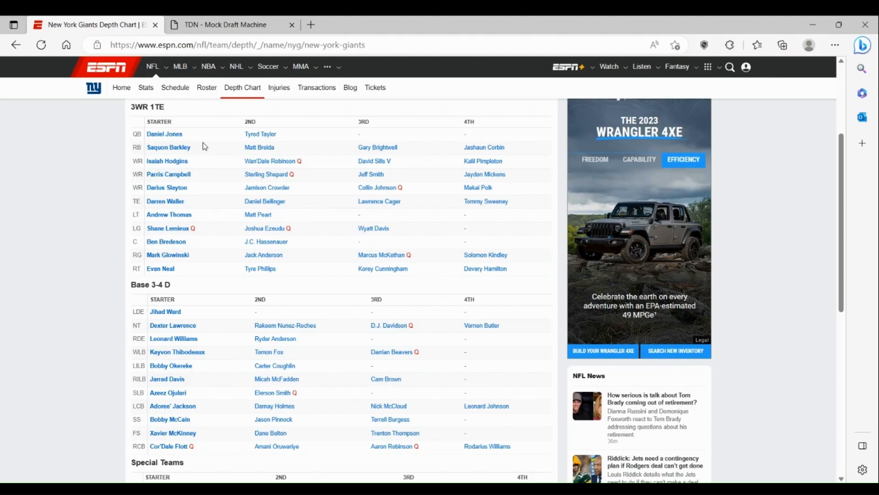
Switch to the Mock Draft Machine, show the Giants' draft class, and start the draft
click(225, 22)
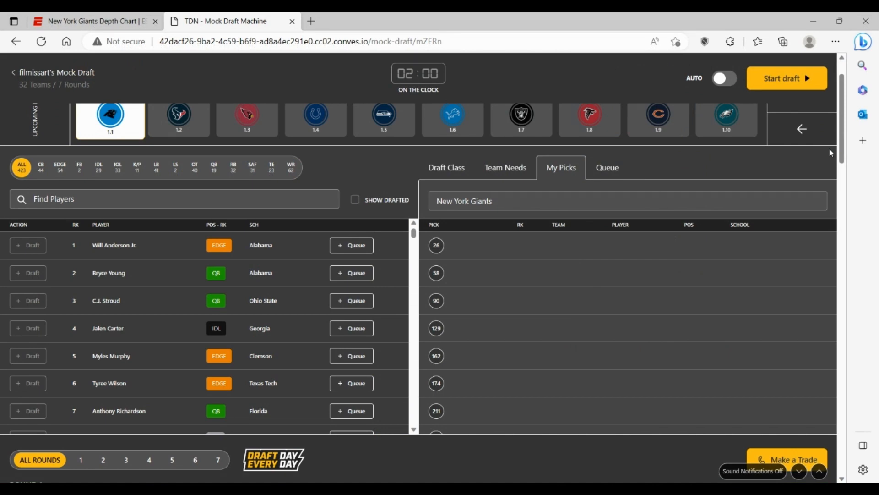
mouse_move(732, 160)
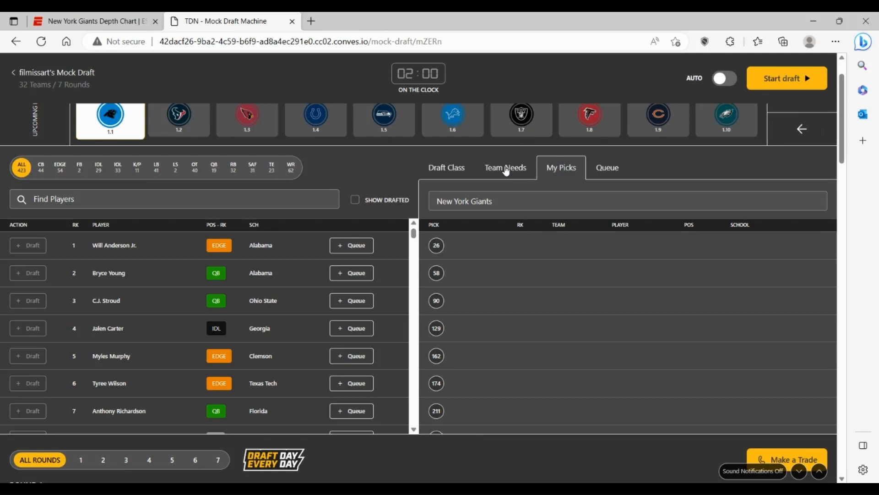
click(447, 167)
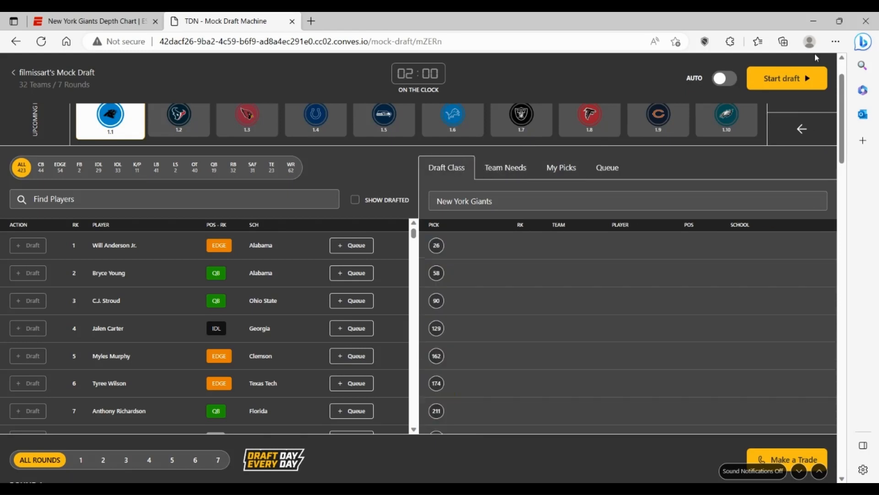
click(786, 78)
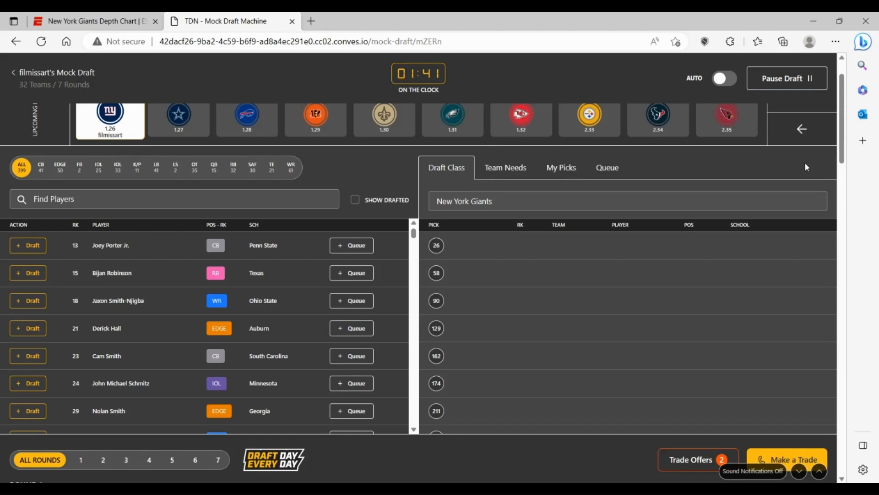
mouse_move(395, 282)
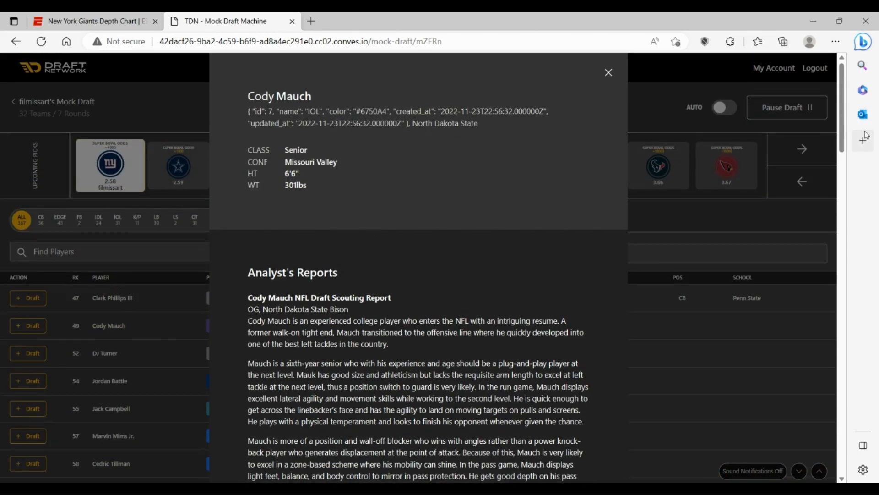
Read Cody Mauch's scouting report, close it, and draft him at pick 58
scroll(down, 3)
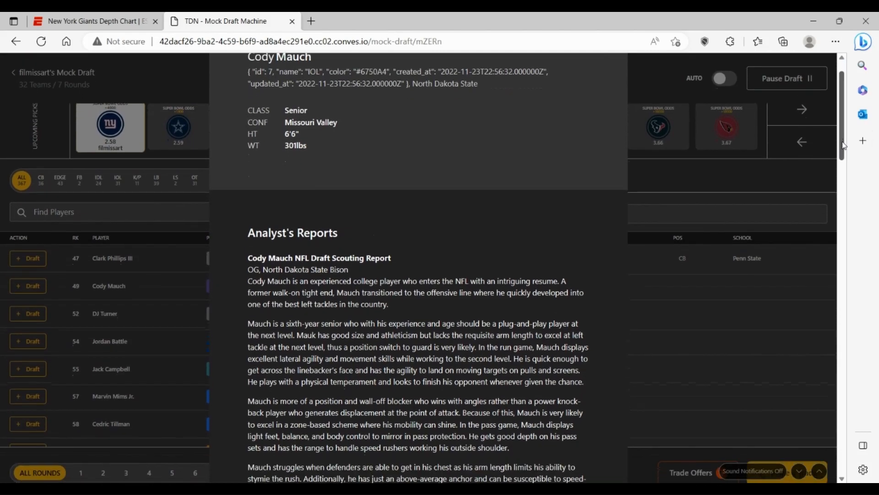
scroll(down, 3)
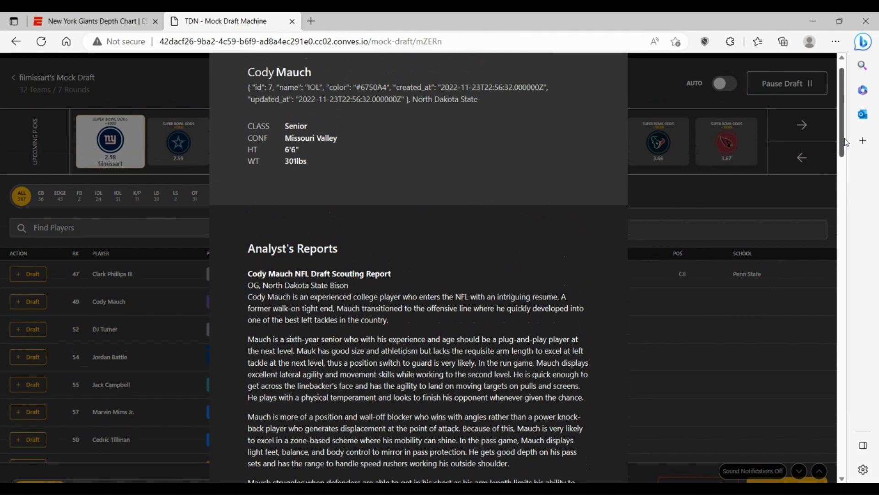
scroll(down, 3)
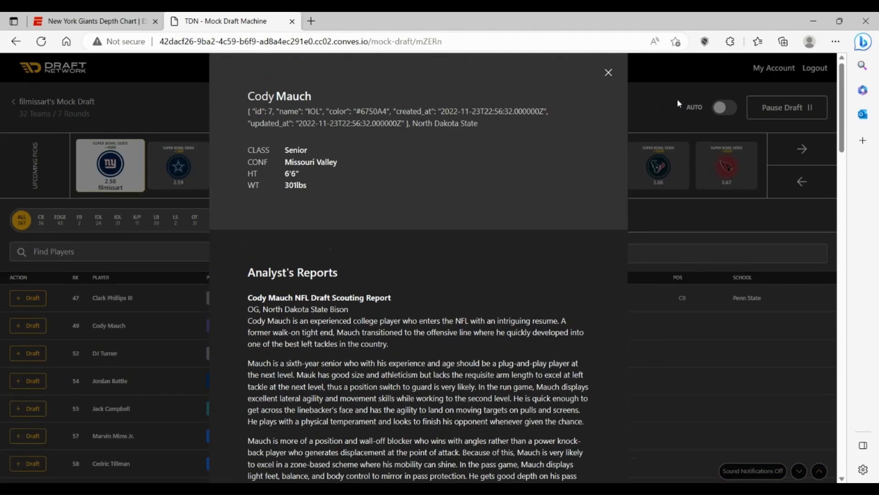
click(608, 73)
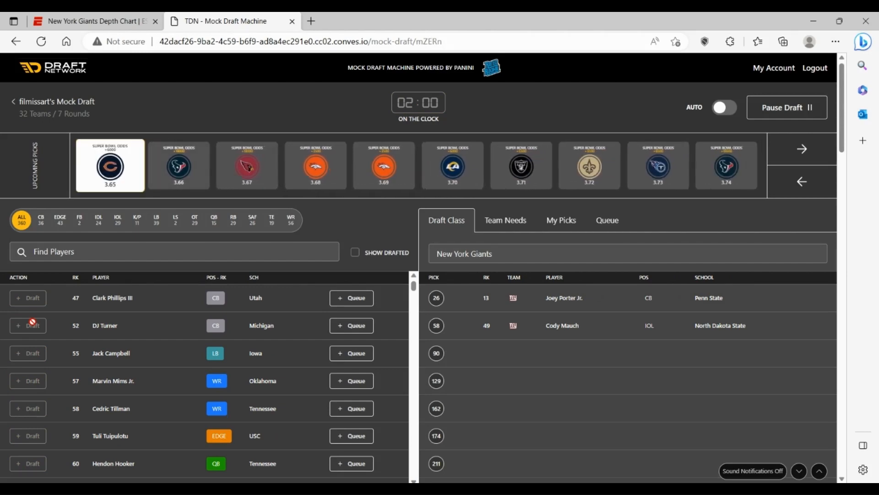
click(504, 220)
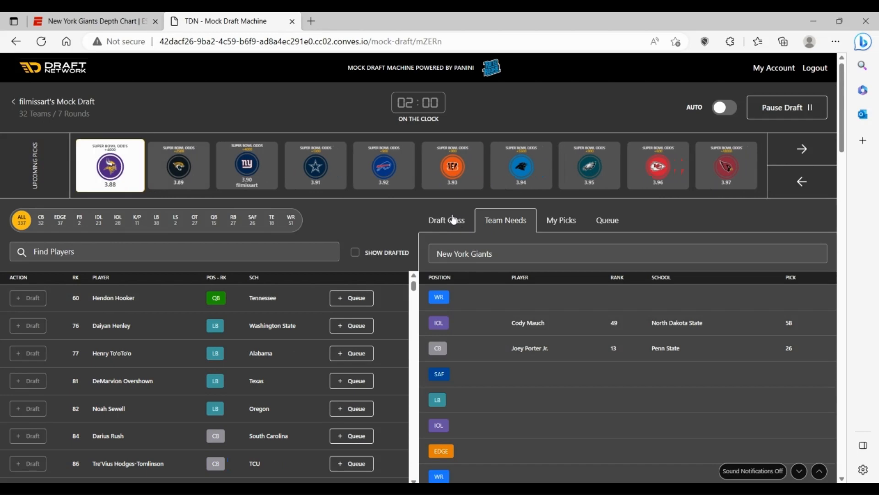
Show the Giants' draft class so far as the draft advances to pick 90
click(445, 220)
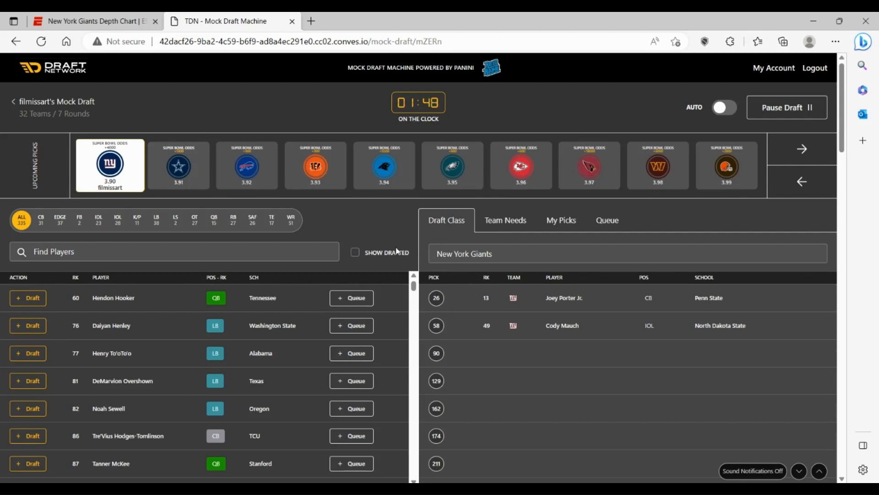
mouse_move(344, 258)
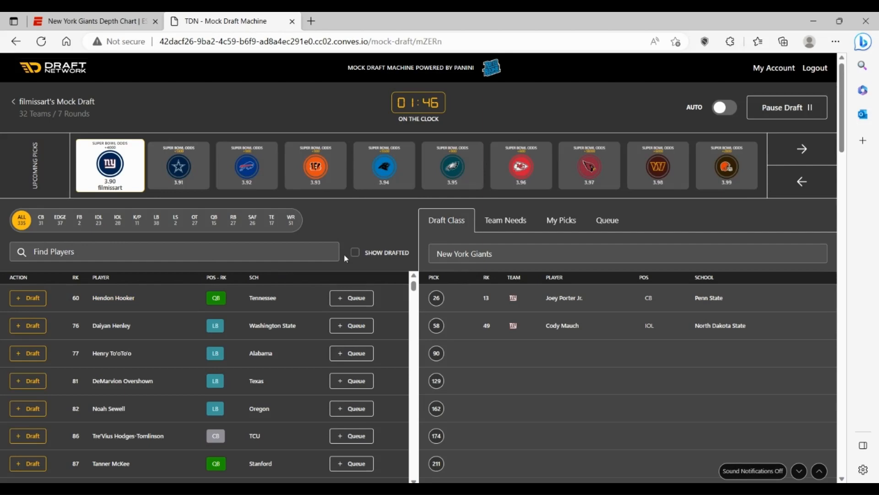
mouse_move(25, 290)
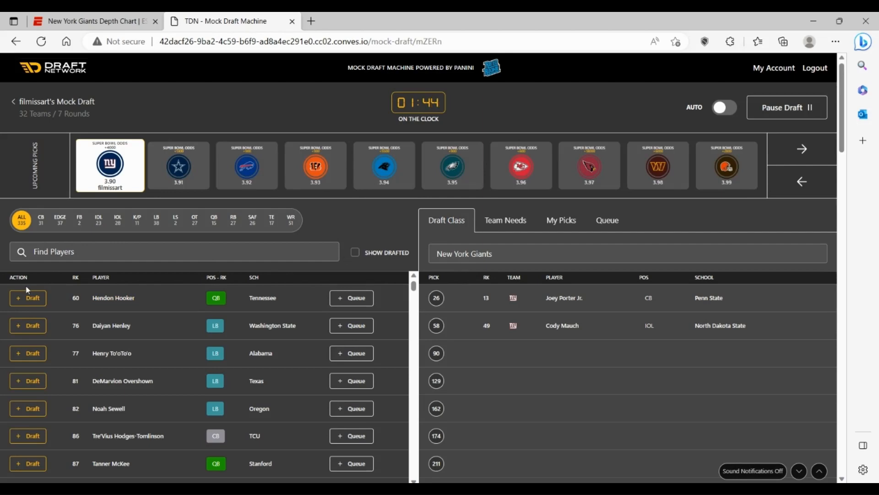
Draft Tennessee quarterback Hendon Hooker for the Giants at pick 90
click(27, 298)
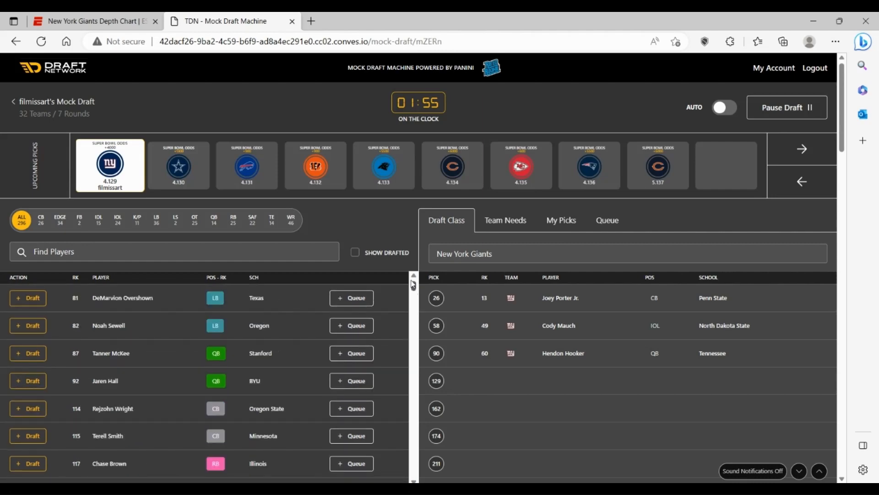
scroll(down, 3)
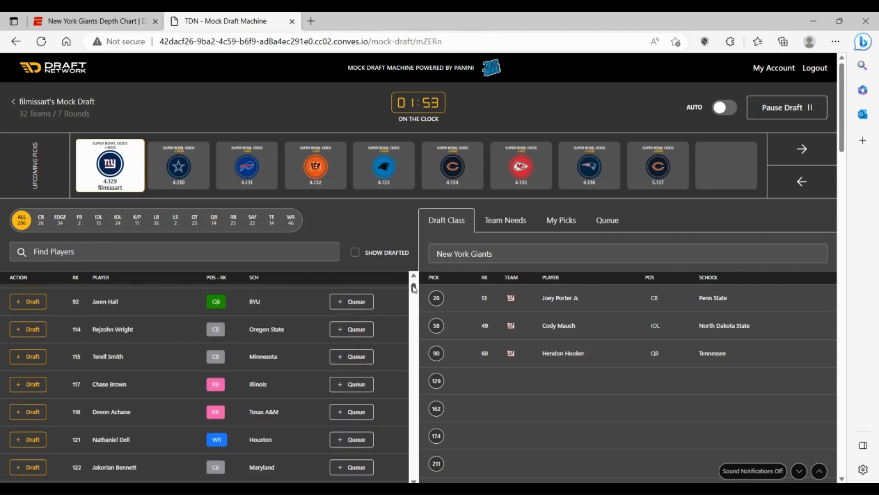
scroll(down, 3)
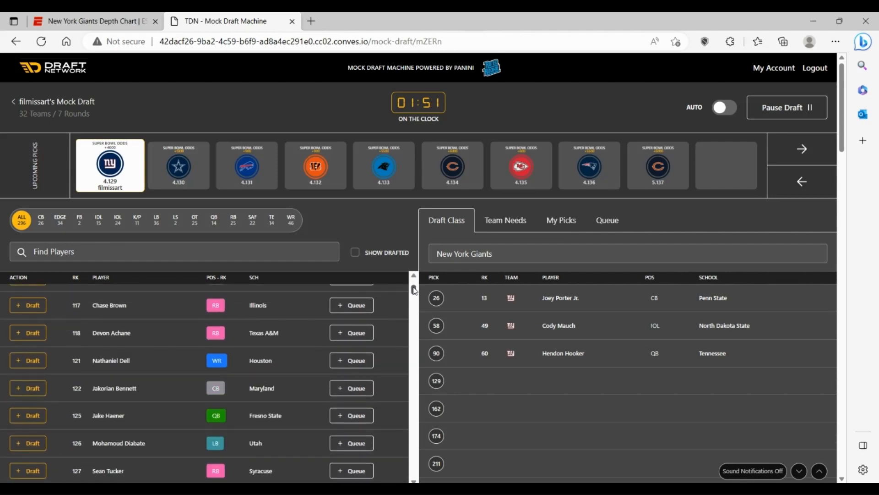
scroll(down, 3)
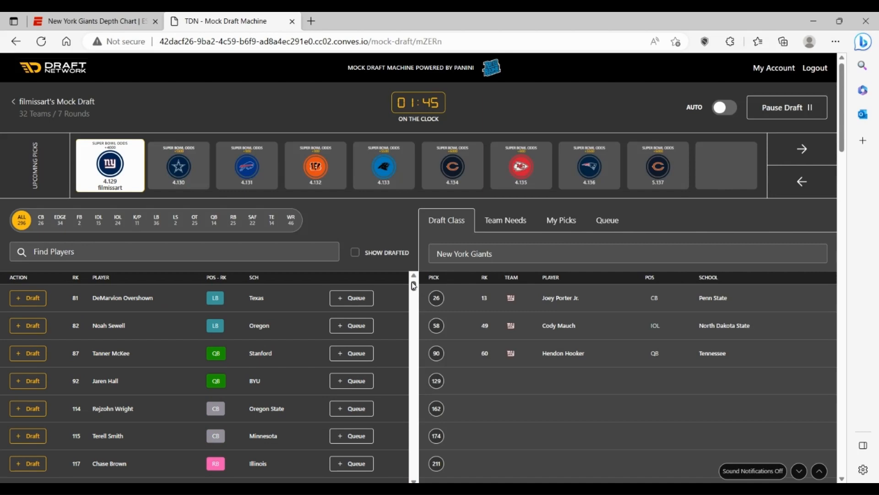
scroll(down, 3)
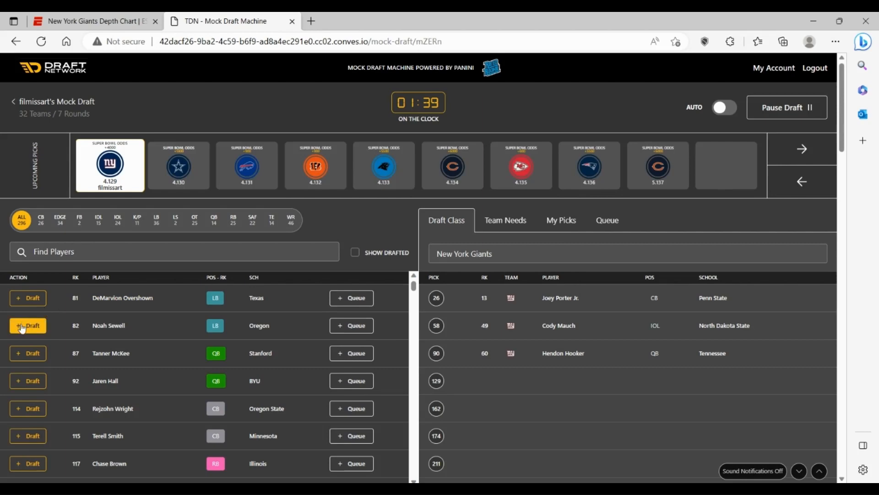
Draft Oregon linebacker Noah Sewell for the Giants at pick 129
click(27, 325)
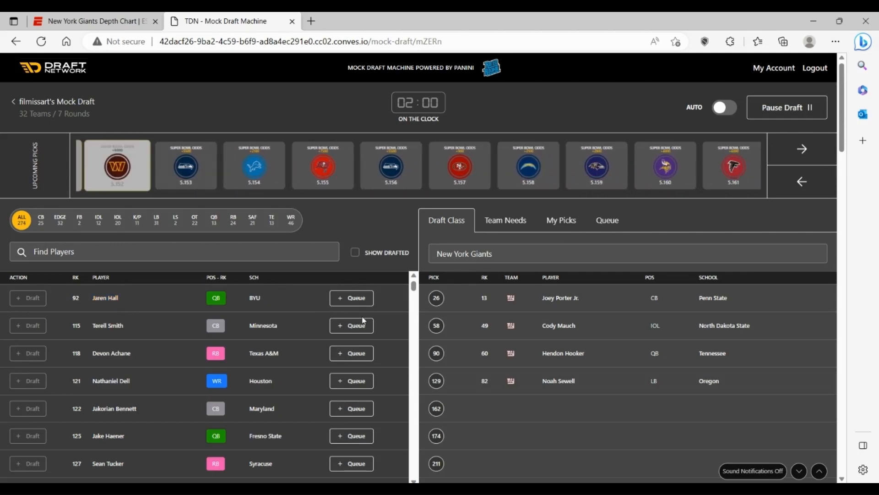
click(27, 298)
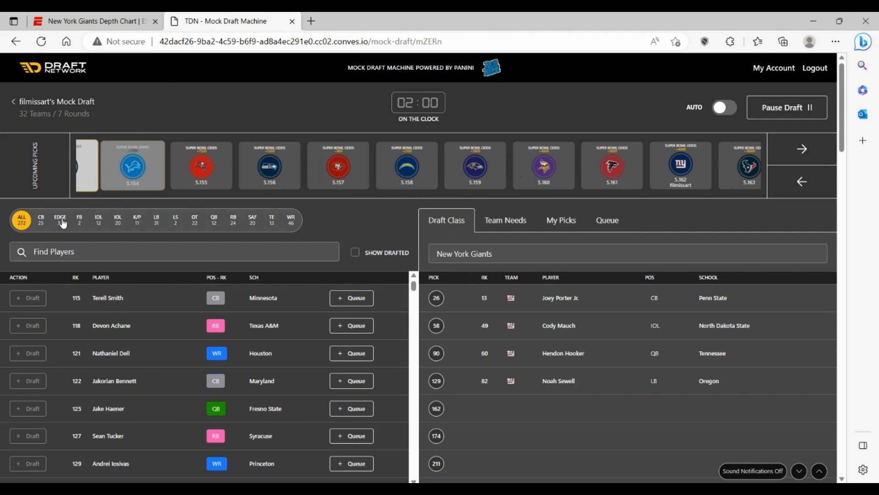
Filter to EDGE, draft Wisconsin's Nick Herbig at pick 162, then show all positions again
click(59, 219)
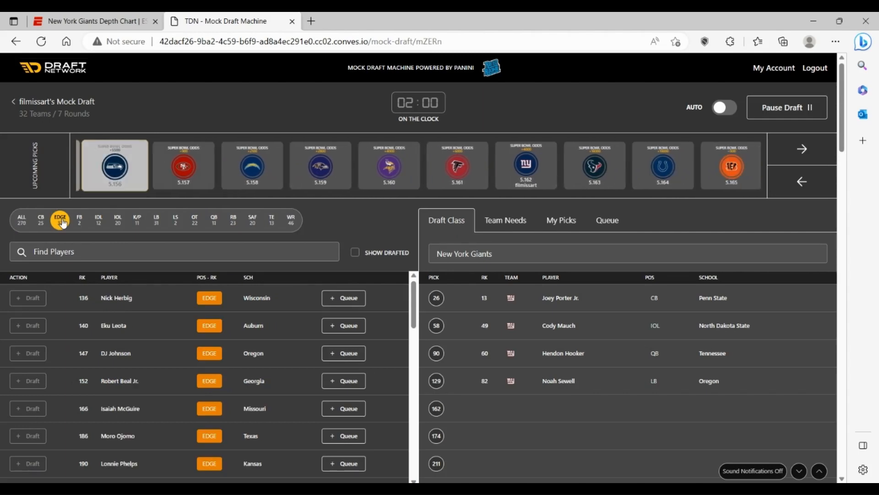
click(801, 148)
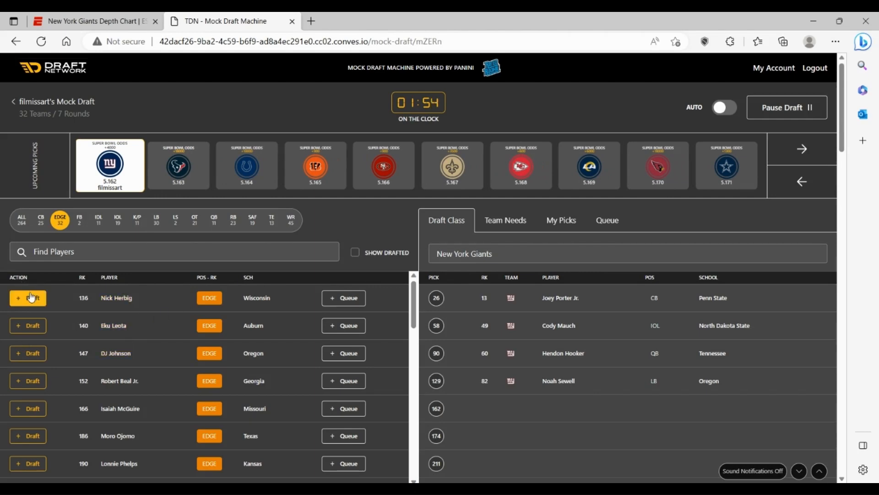
click(28, 297)
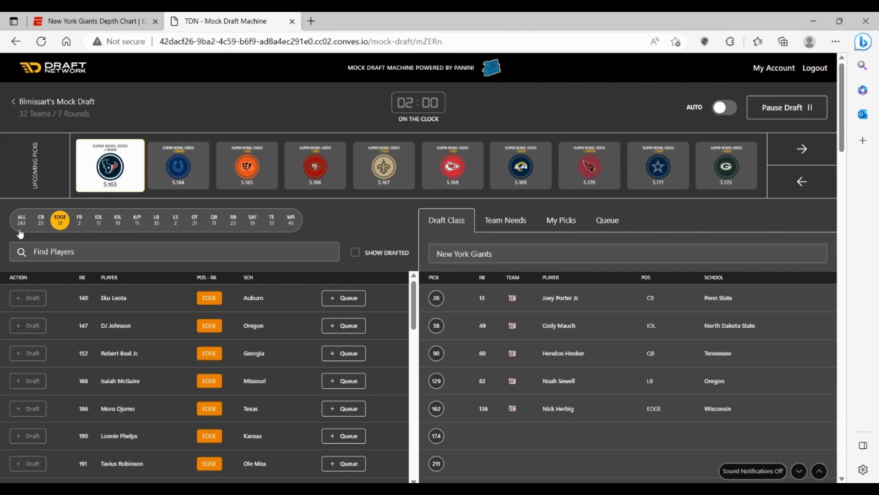
click(22, 220)
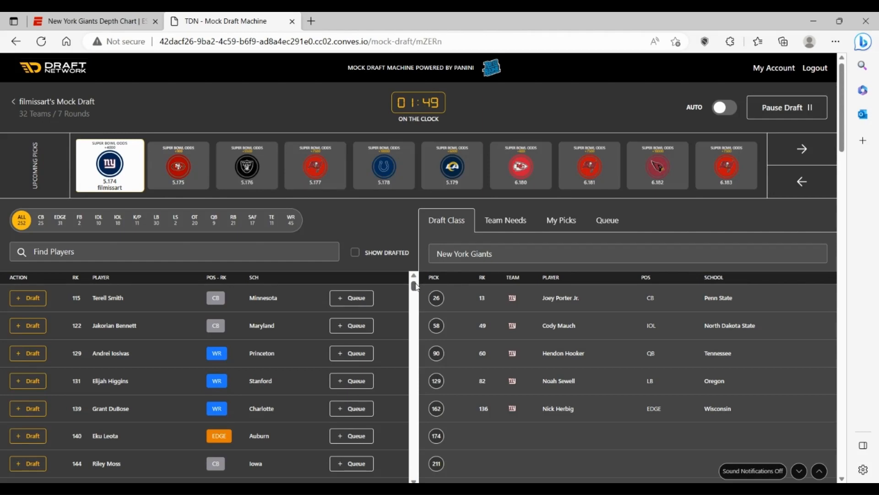
Draft Michigan State receiver Jayden Reed for the Giants at pick 174
scroll(down, 3)
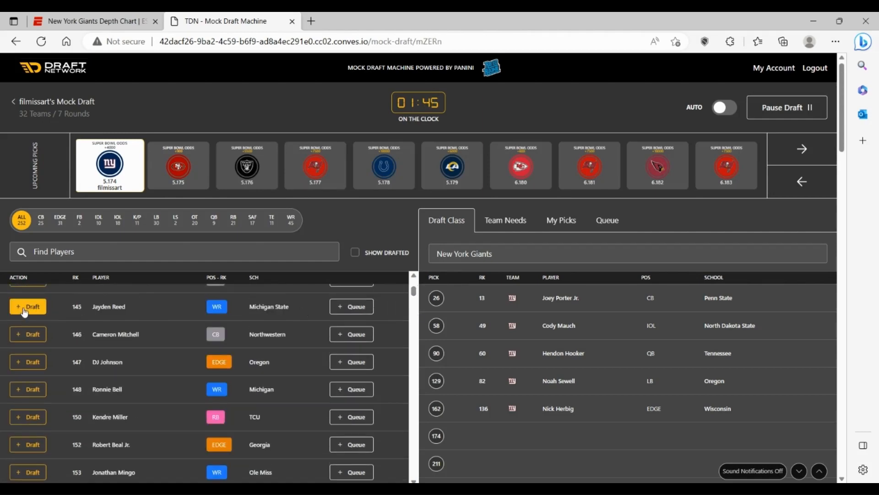
click(28, 307)
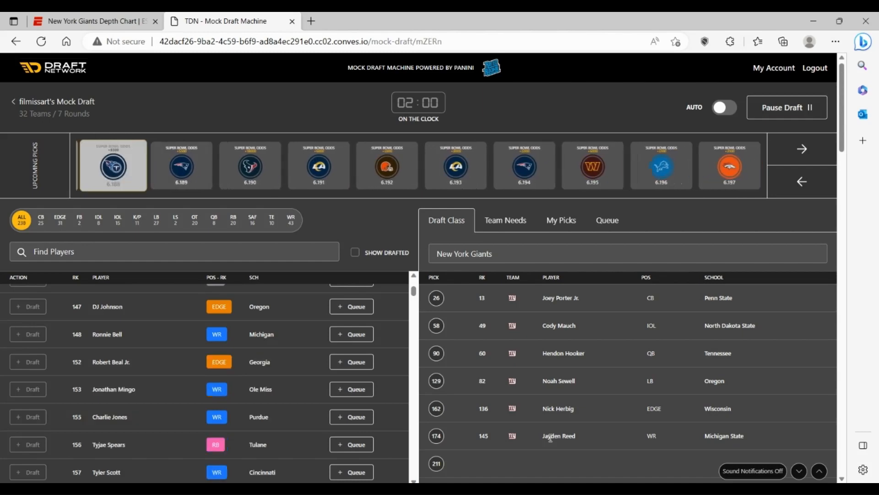
click(801, 148)
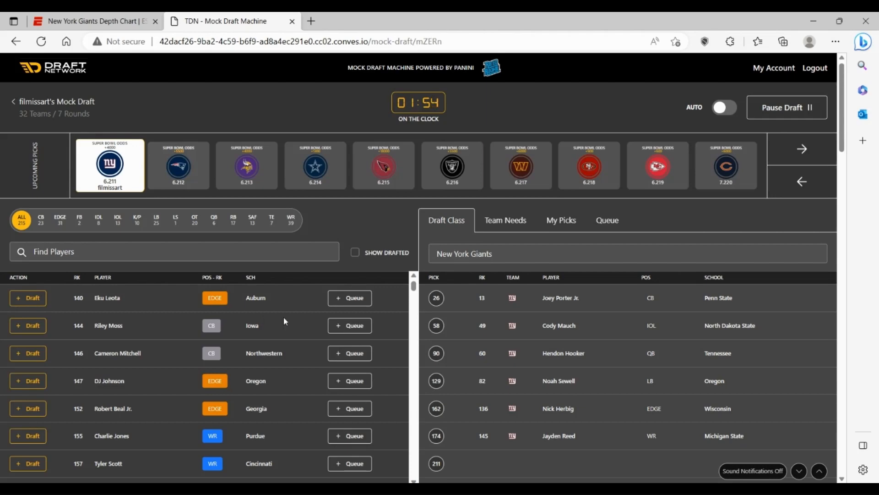
Find Texas EDGE Moro Ojomo, view his profile, and draft him at pick 211
scroll(down, 3)
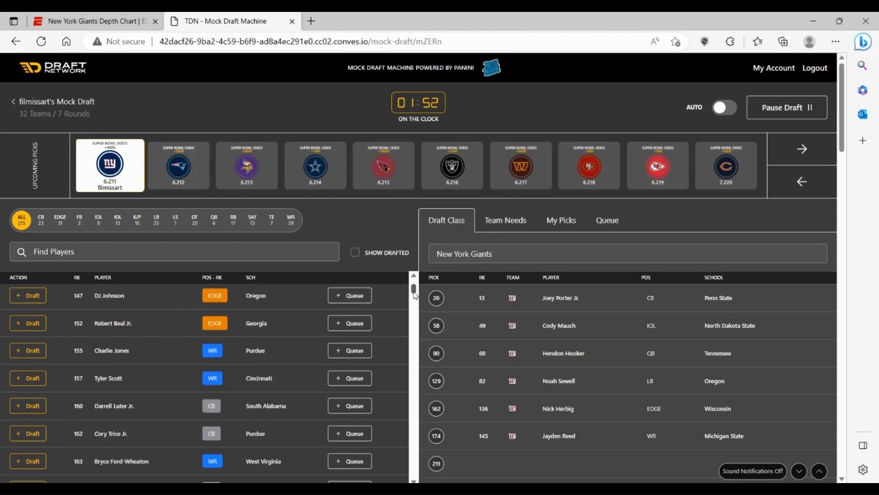
scroll(down, 3)
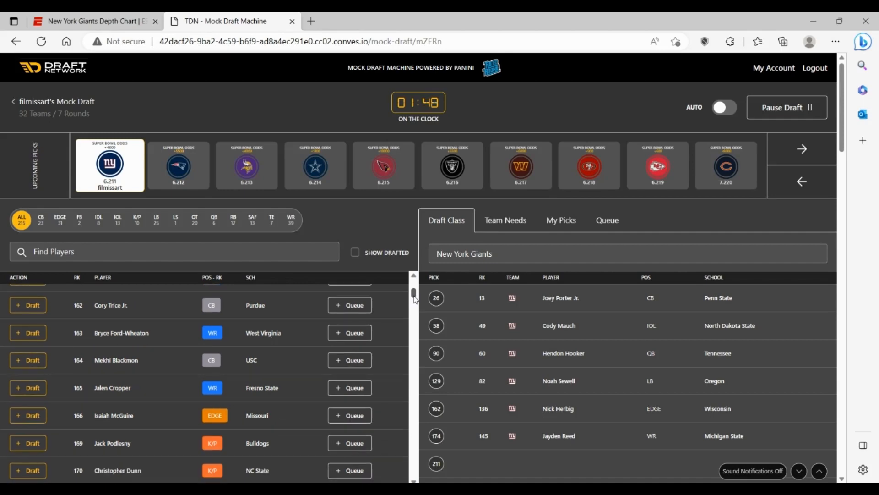
scroll(down, 3)
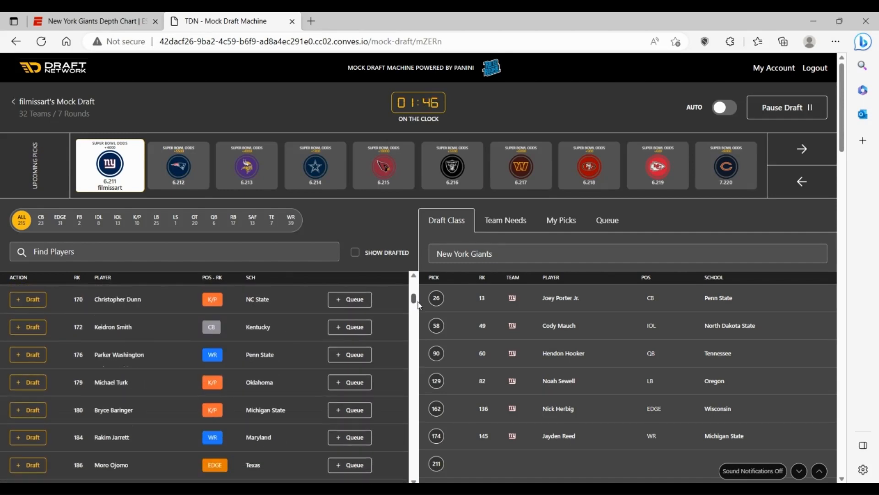
scroll(down, 3)
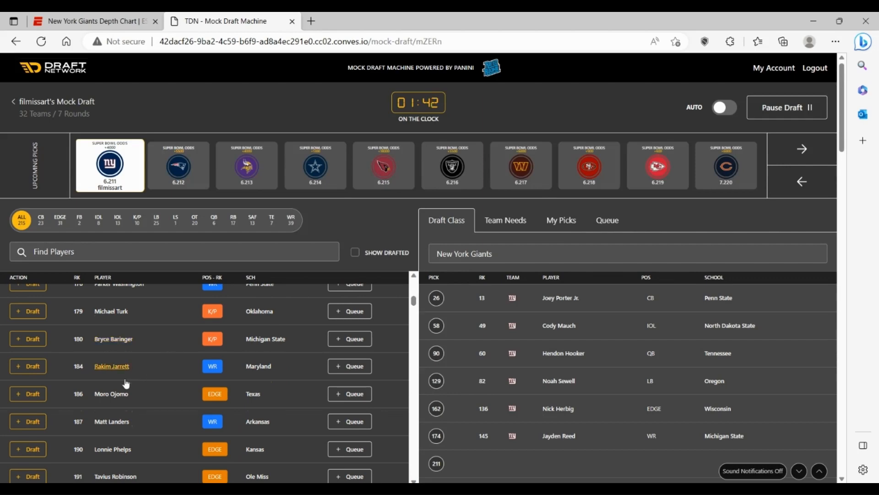
click(111, 393)
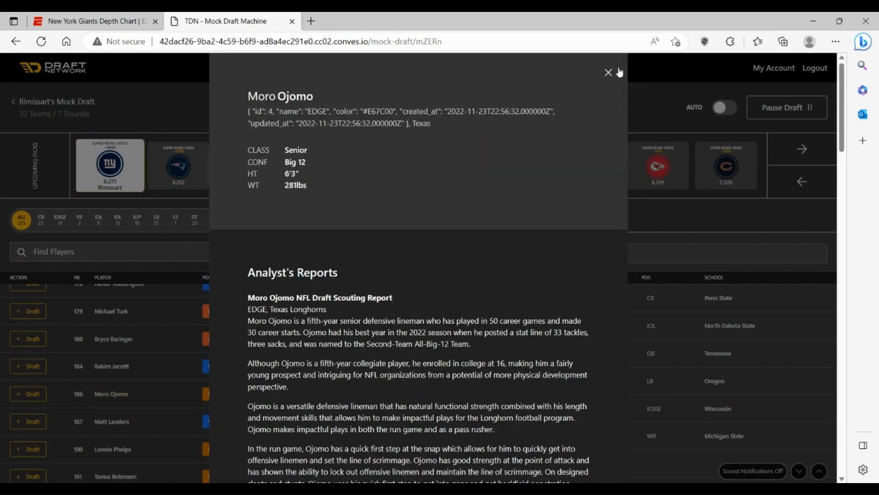
mouse_move(590, 278)
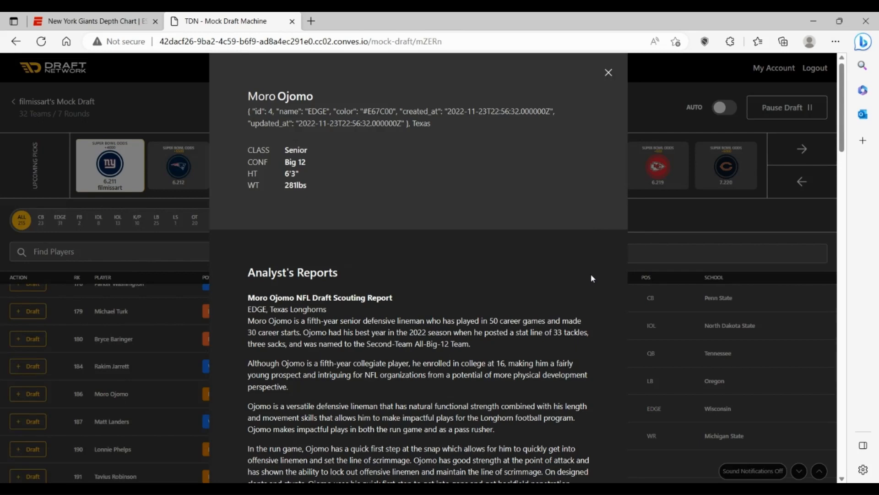
mouse_move(593, 265)
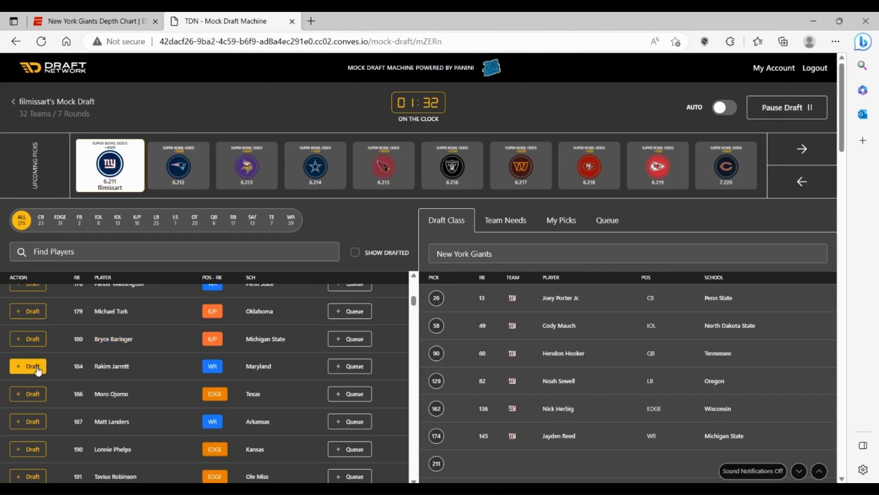
click(28, 365)
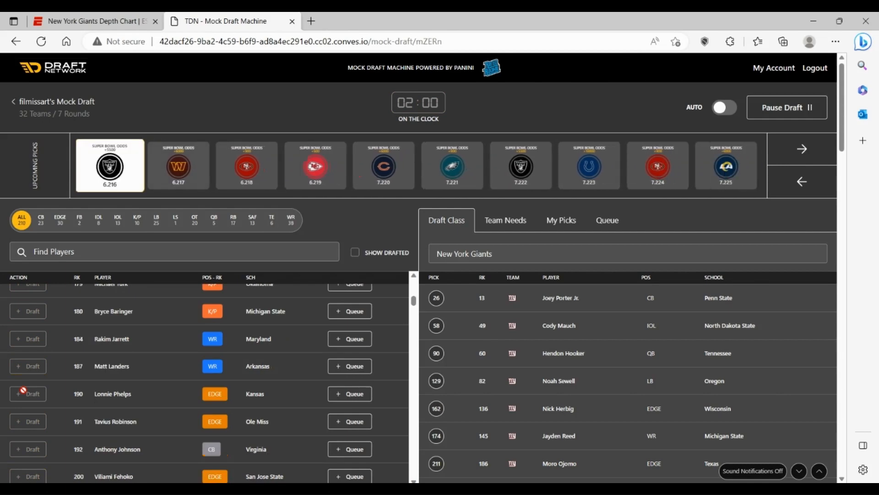
scroll(down, 3)
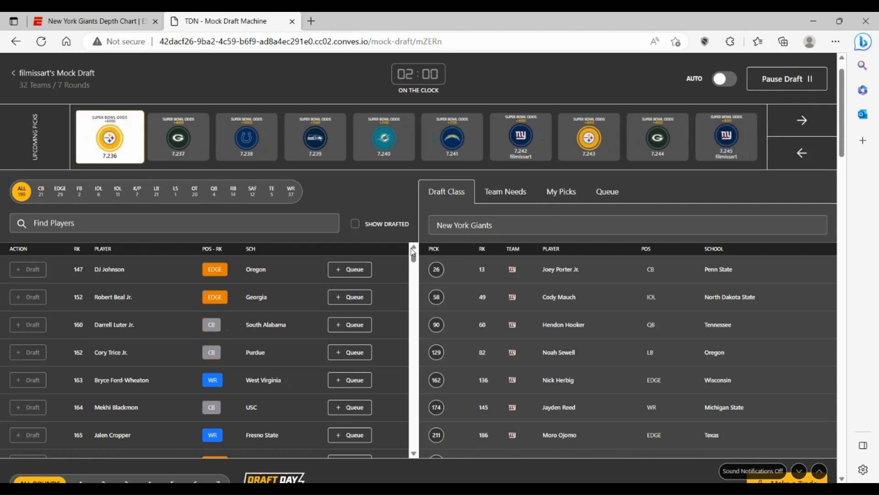
Let the draft run past the Giants' late seventh-round picks through pick 256
click(801, 120)
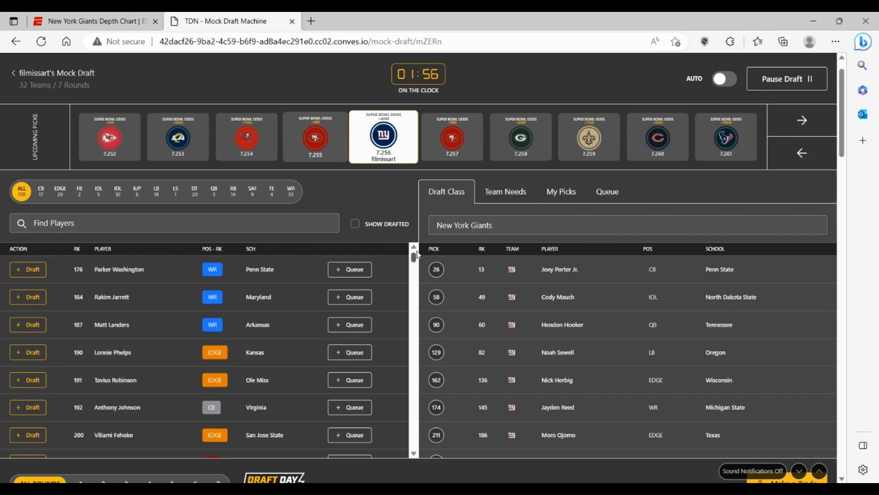
scroll(down, 3)
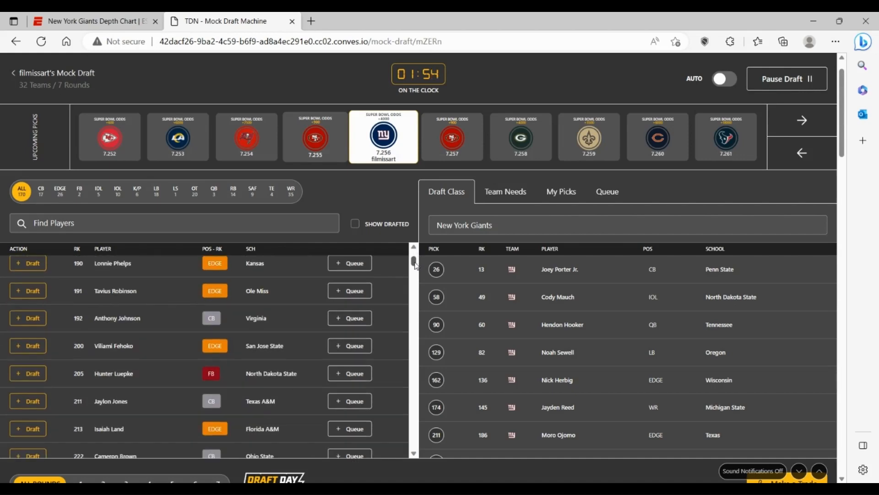
scroll(down, 3)
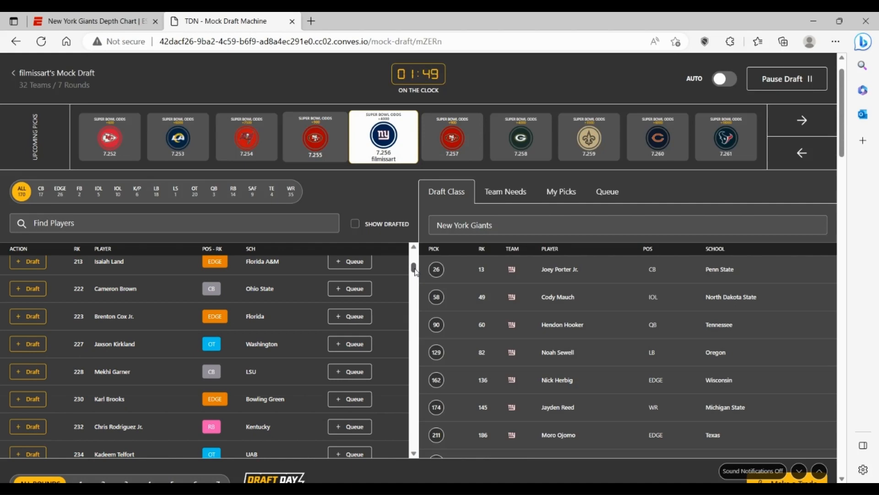
scroll(down, 3)
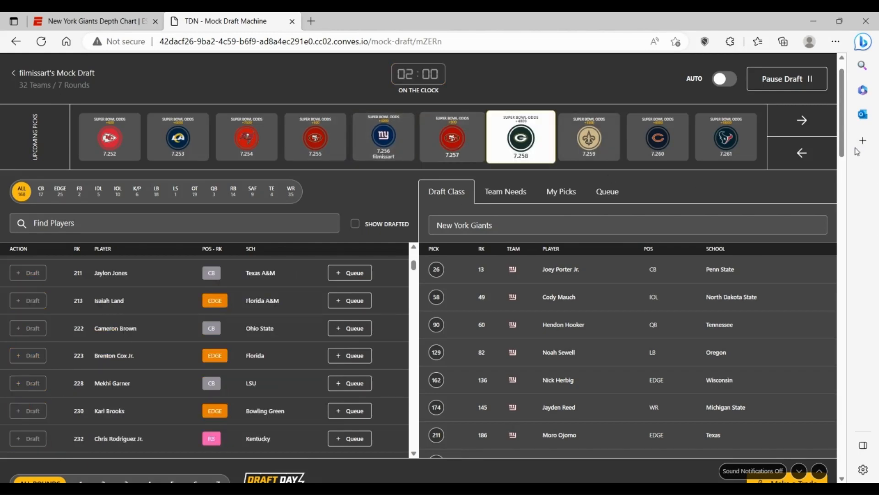
Dismiss the 'Save your Mock Draft!' popup with 'No thanks!' once the draft ends
scroll(down, 3)
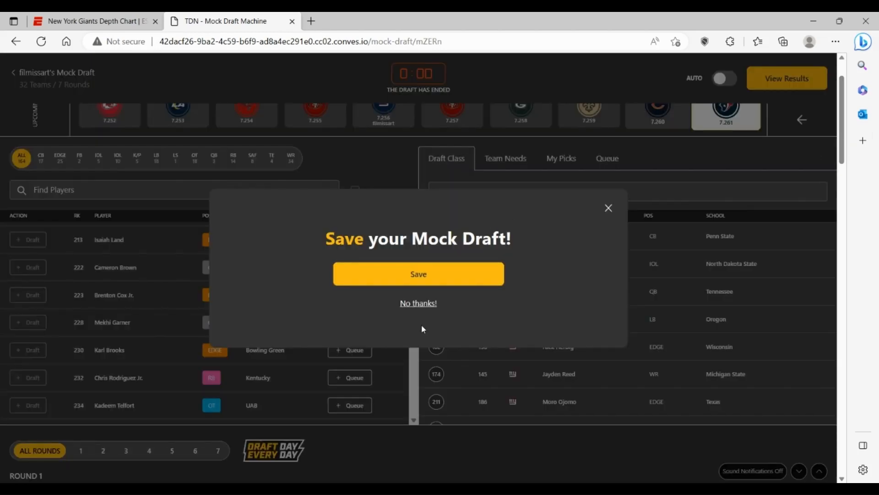
click(417, 303)
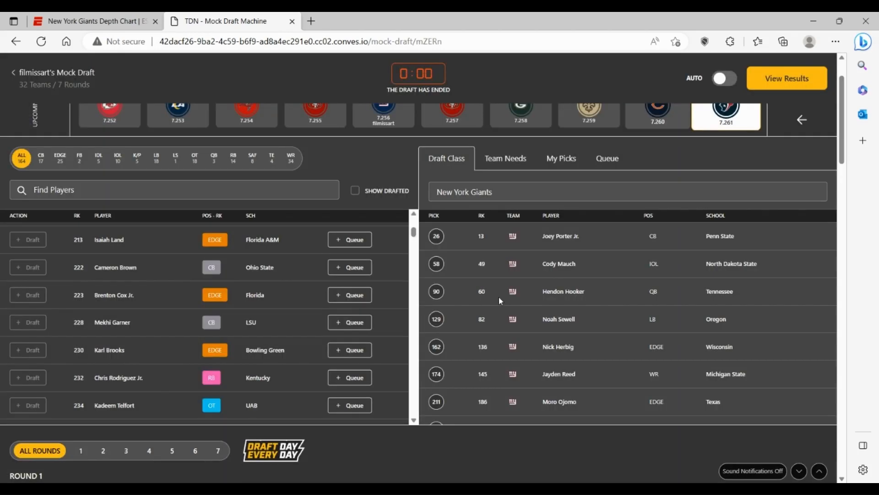